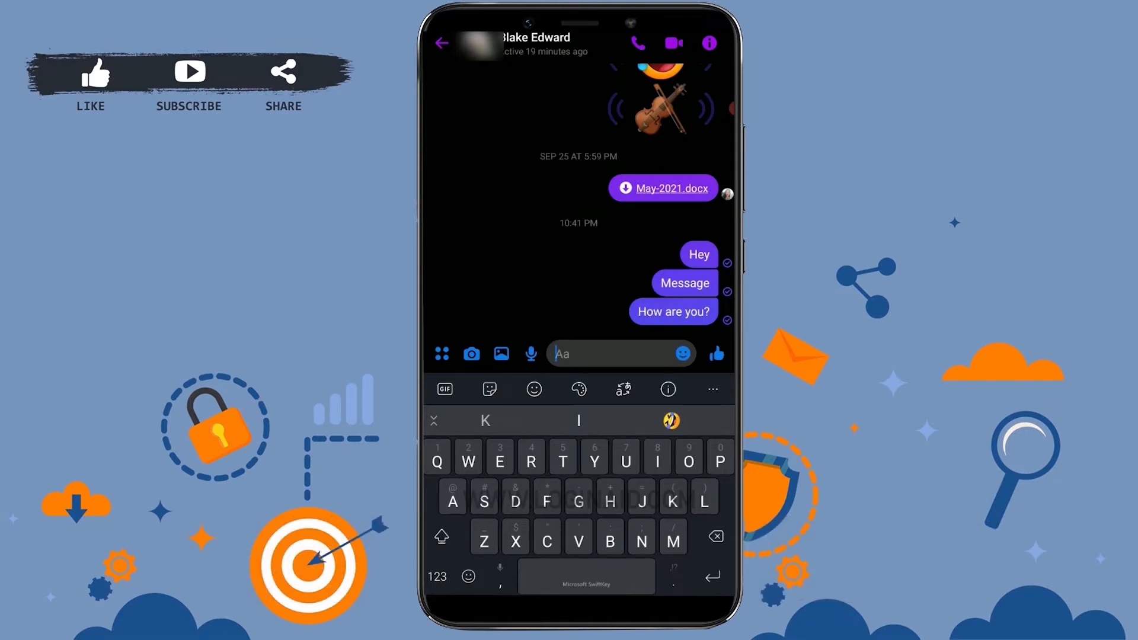
Step: Long-press the sent 'Hey' bubble to reveal its reaction and Reply/Copy/Forward/Remove bars
left_click(661, 189)
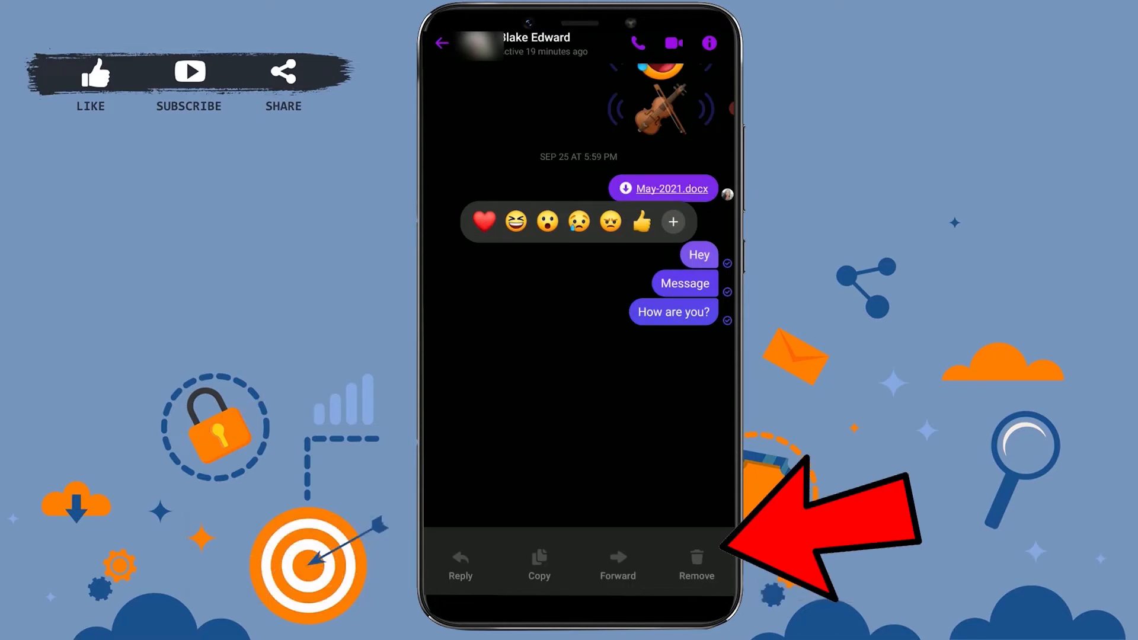
Step: Remove the 'Hey' message and choose Unsend so it is gone for everyone
left_click(695, 566)
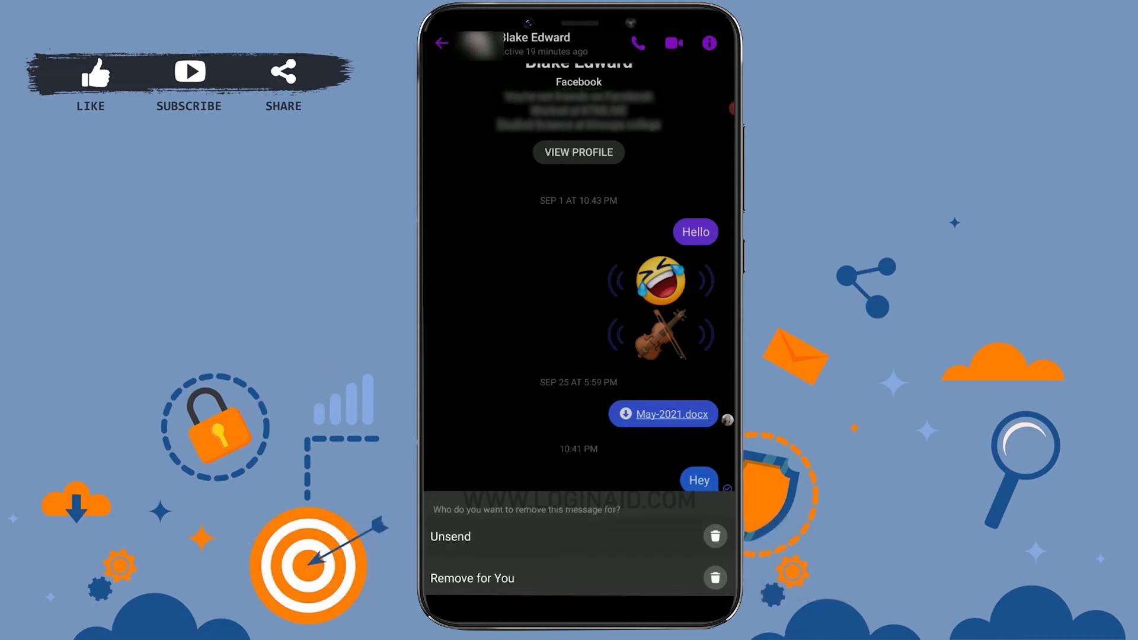
left_click(450, 535)
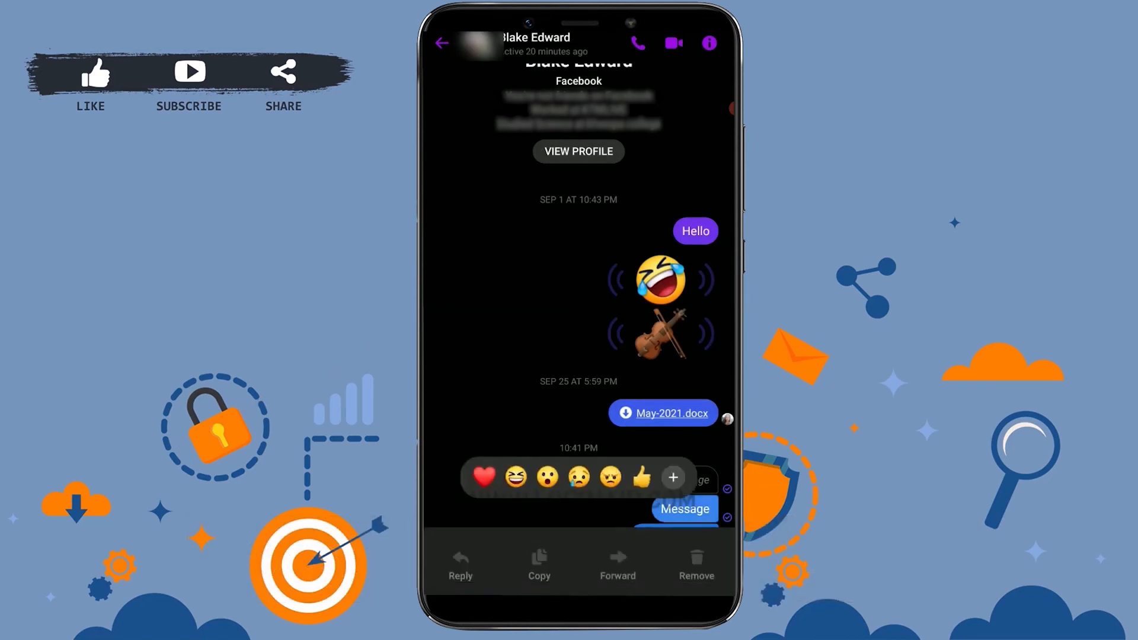
Step: Unsend 'Message' and 'How are you?' for everyone, leaving three 'You unsent a message' placeholders
left_click(695, 565)
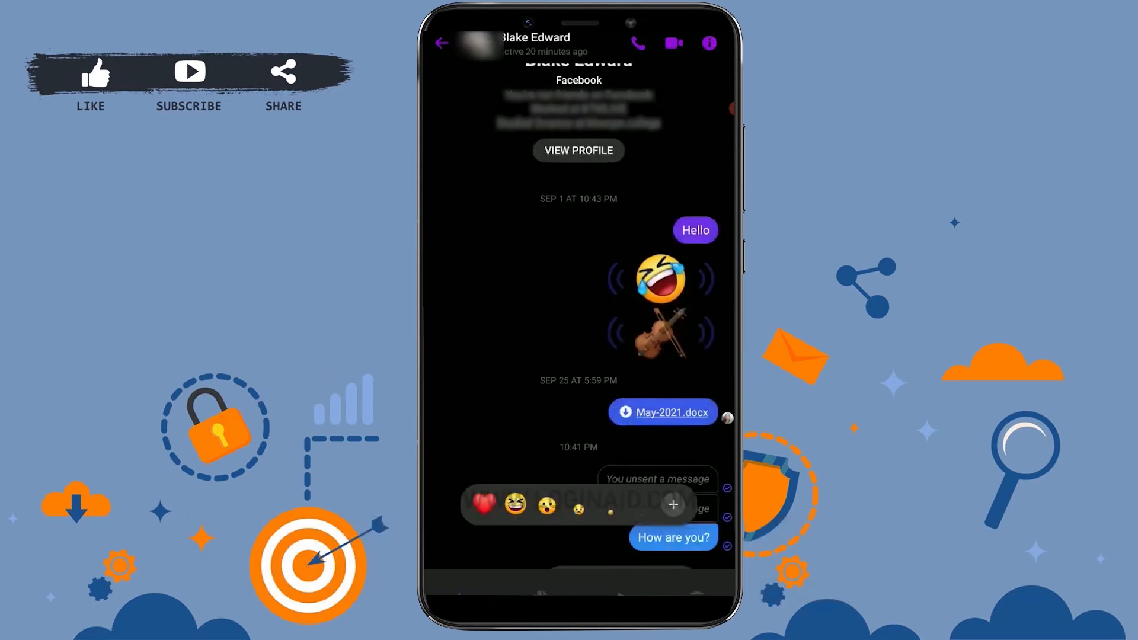
left_click(671, 537)
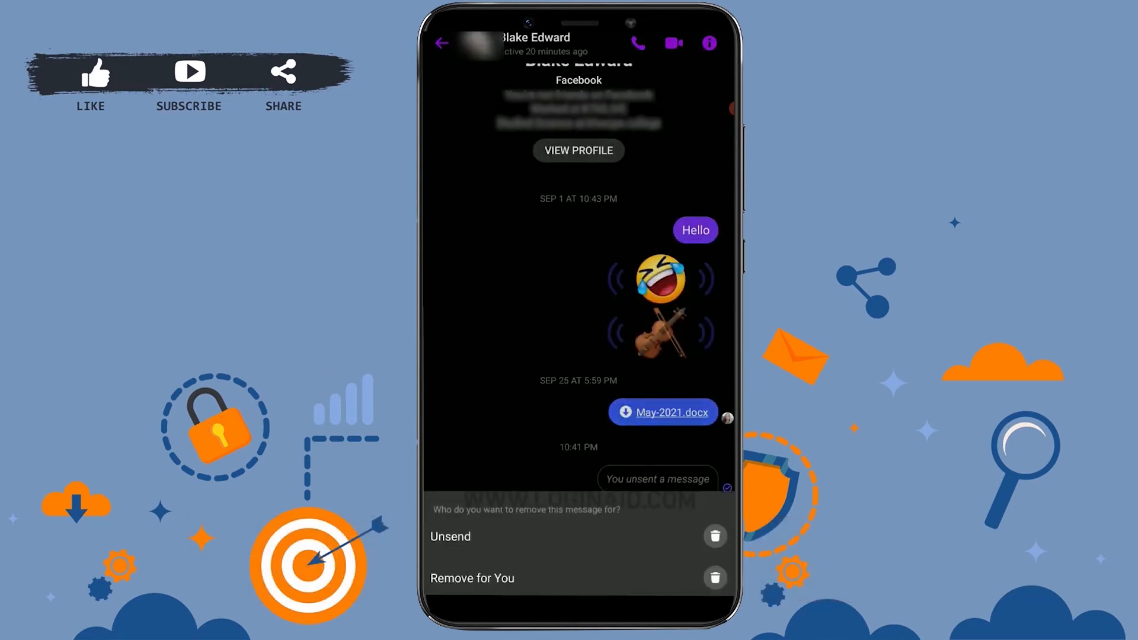
left_click(450, 536)
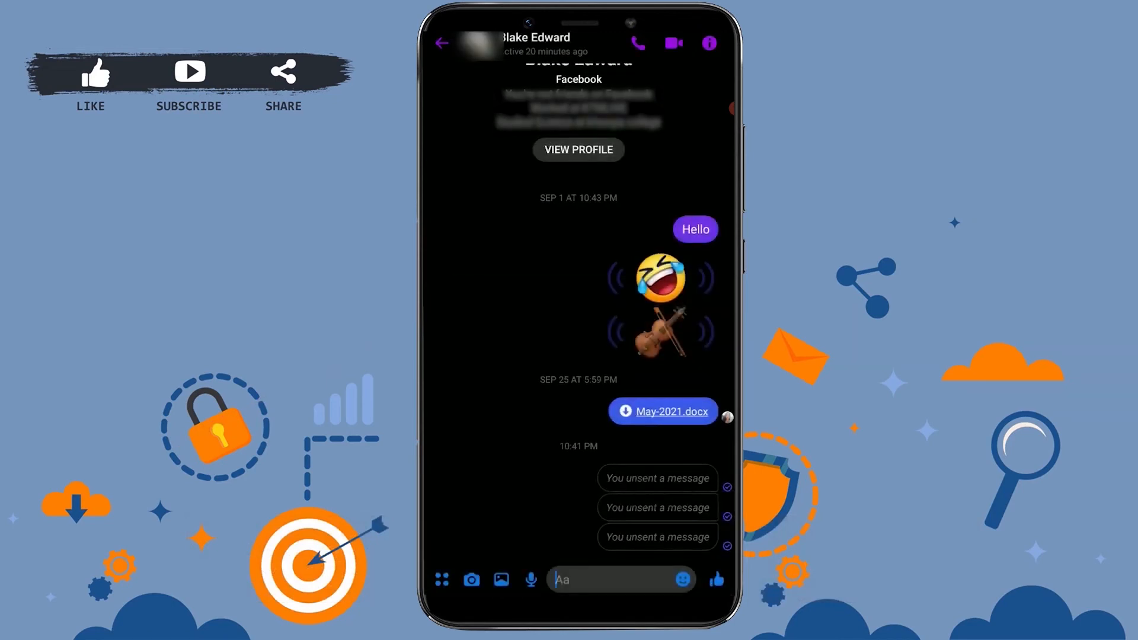